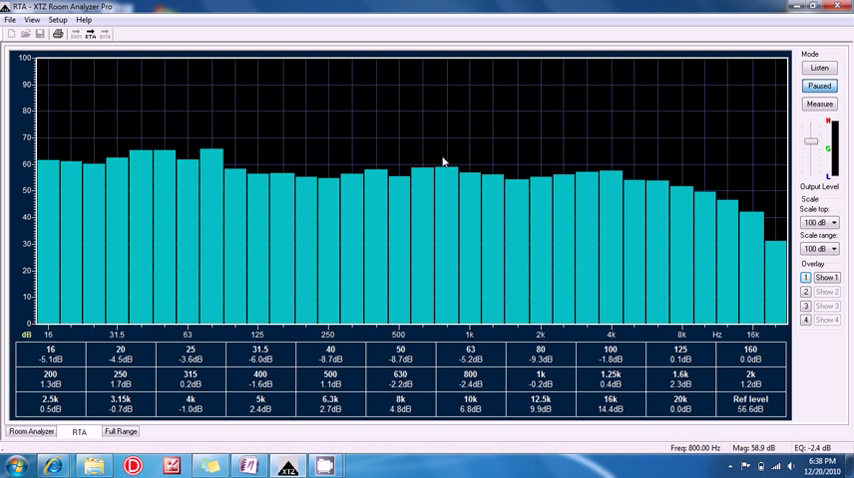
pyautogui.moveTo(630, 124)
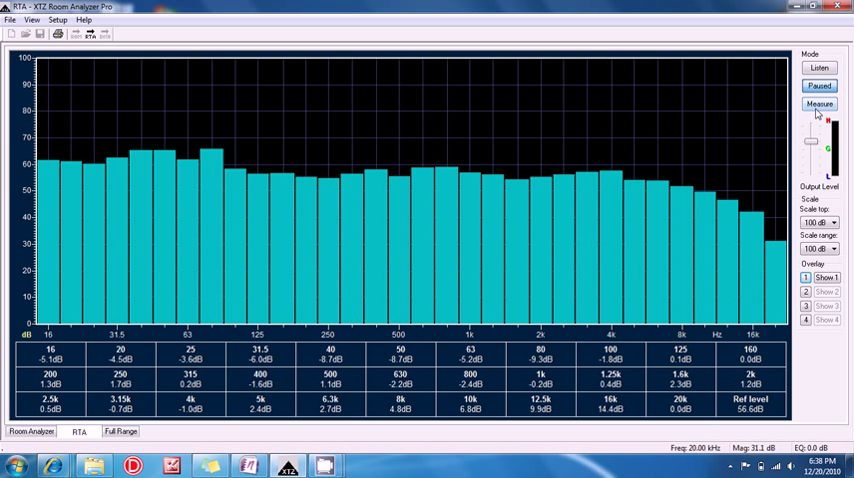
# Step: Run a new pink-noise 1/3-octave RTA measurement, yielding fresh band readings at 56.6 dB reference
pyautogui.click(819, 104)
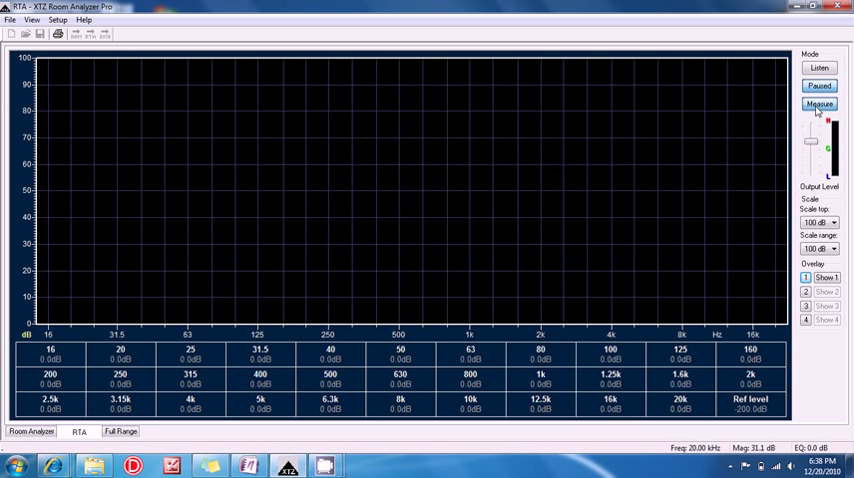
pyautogui.click(819, 104)
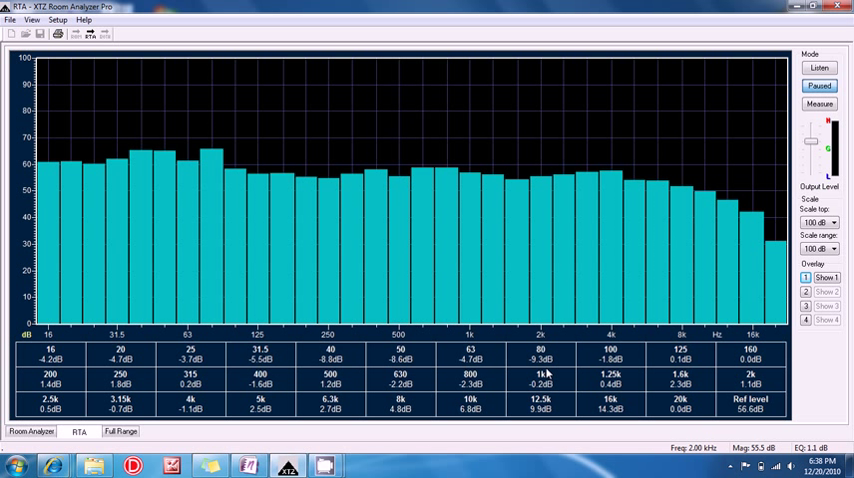
pyautogui.moveTo(695, 207)
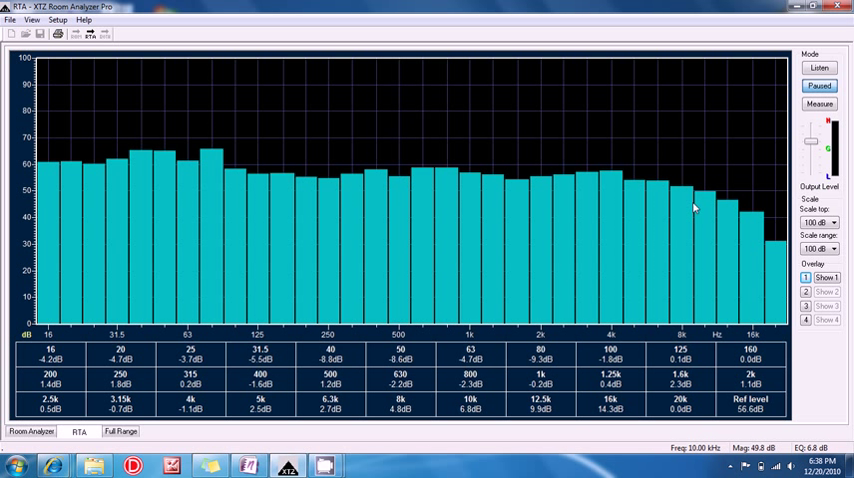